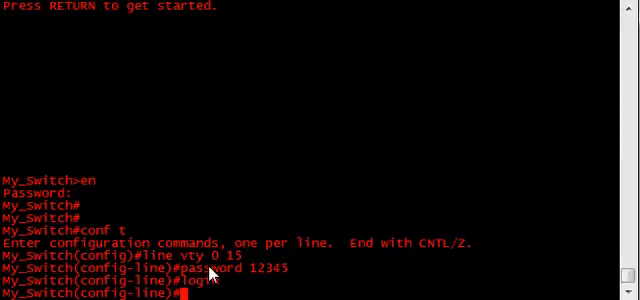
Require login on VTY lines 0–15 and return to privileged EXEC mode.
type("login")
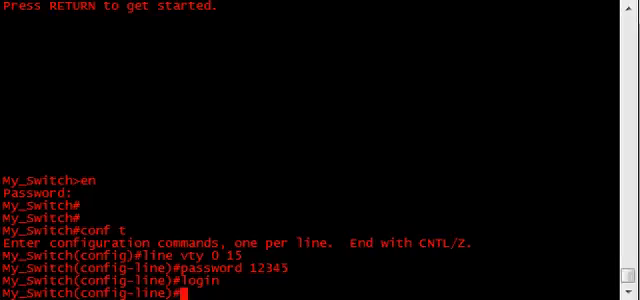
type("exit")
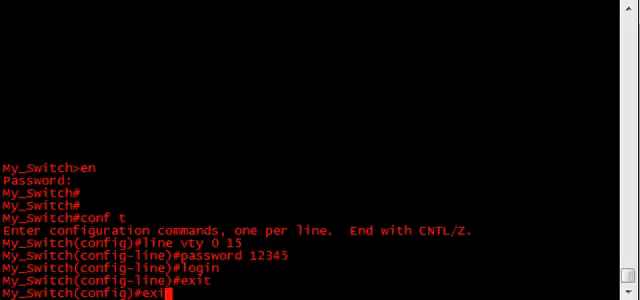
key("Return")
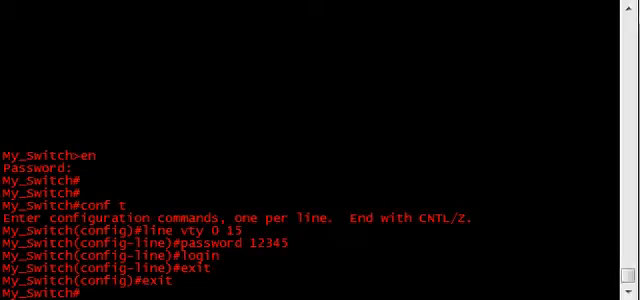
type("sh run")
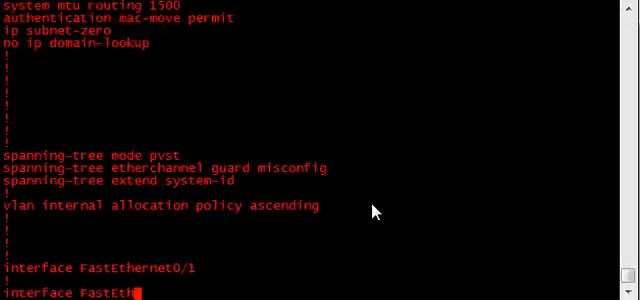
scroll("down", 3)
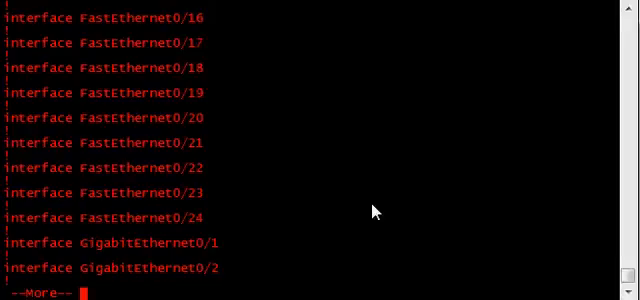
key("space")
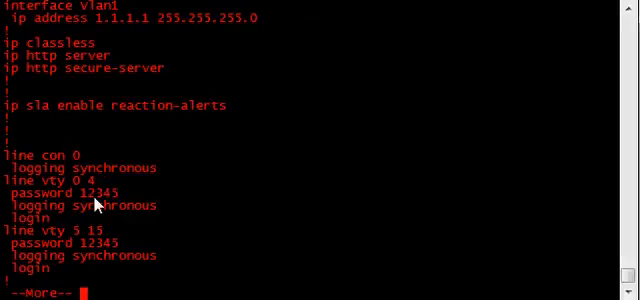
double_click(80, 191)
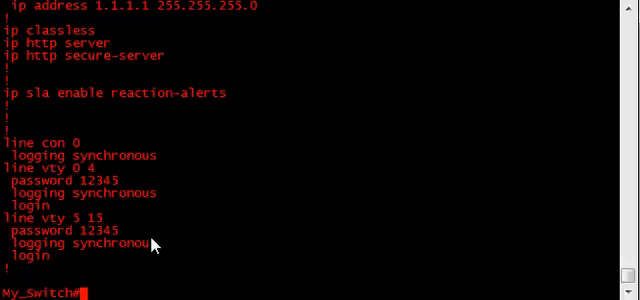
Enter configuration mode and turn on service password-encryption.
type("conf t")
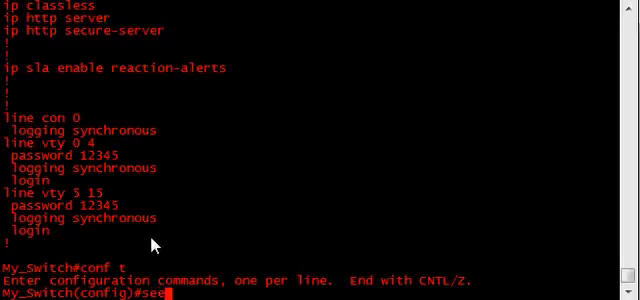
type("service pass")
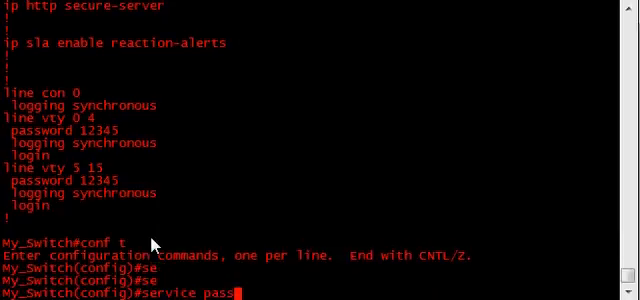
type("word-encryption")
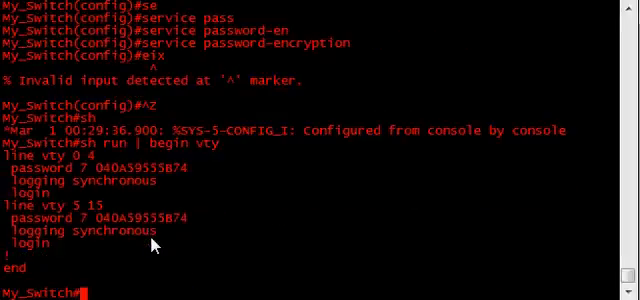
mouse_move(115, 178)
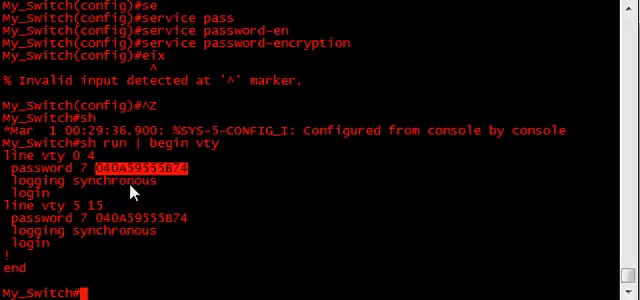
mouse_move(62, 124)
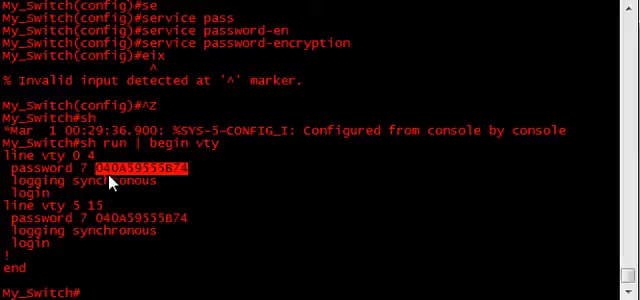
mouse_move(128, 203)
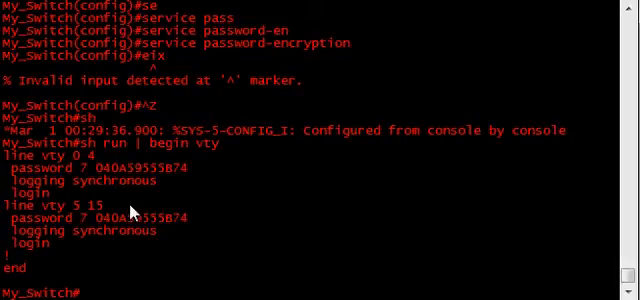
mouse_move(184, 238)
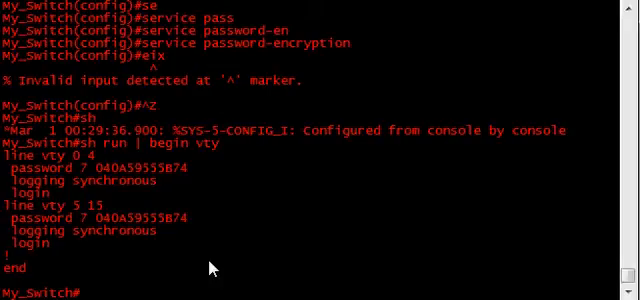
Save the configuration with wr mem, then re-enter global configuration mode.
type("wr mem")
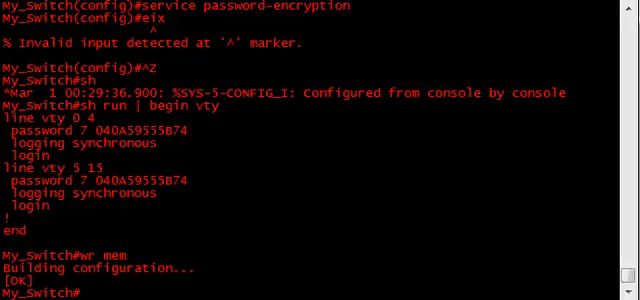
type("conf t")
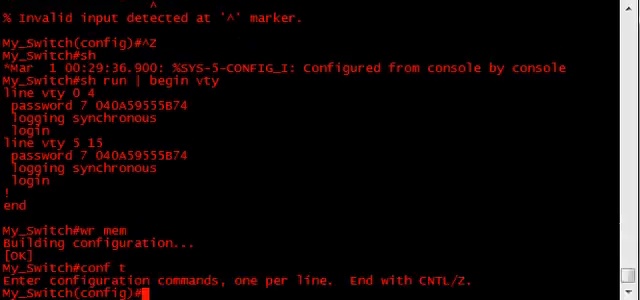
type("line con 0")
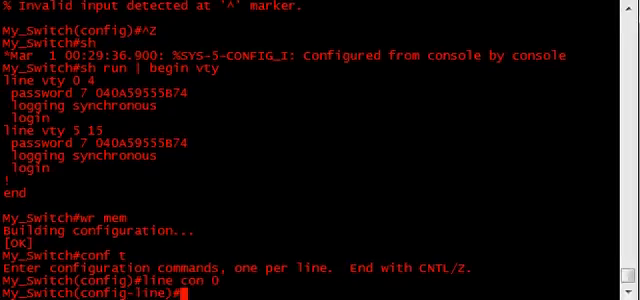
type("password")
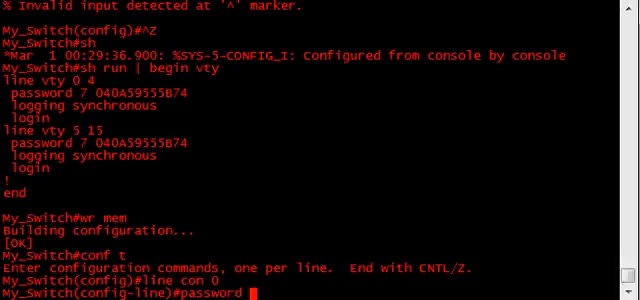
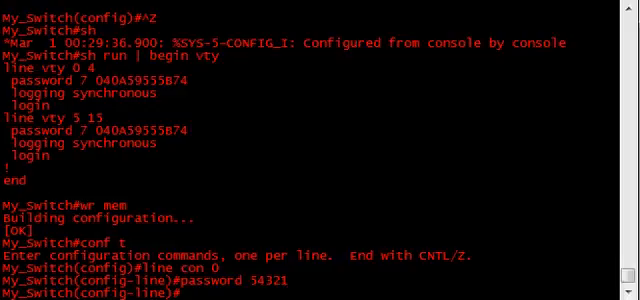
type("login")
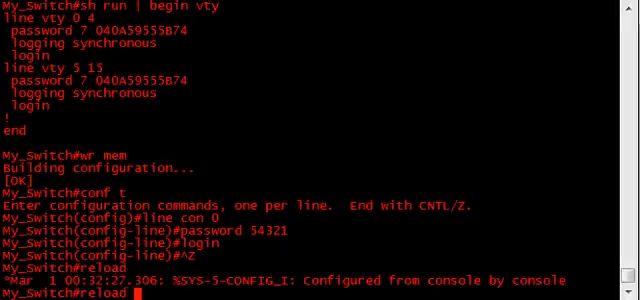
Schedule a reload in 2 minutes, declining to save the configuration.
type("in 2")
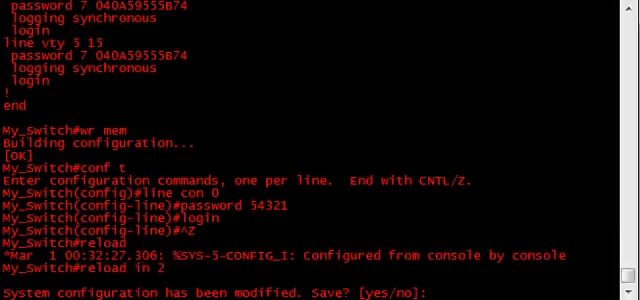
type("no")
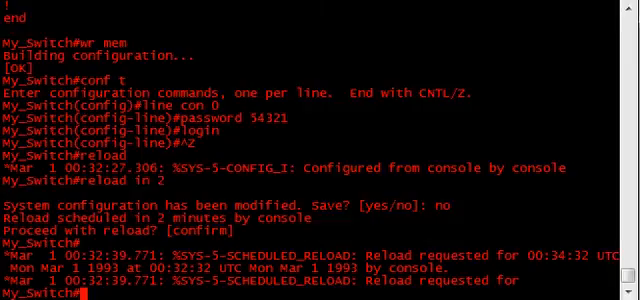
type("ex")
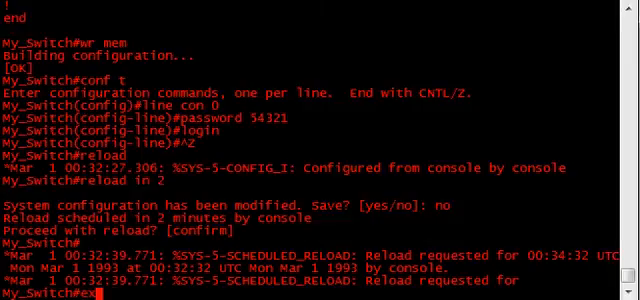
type("it")
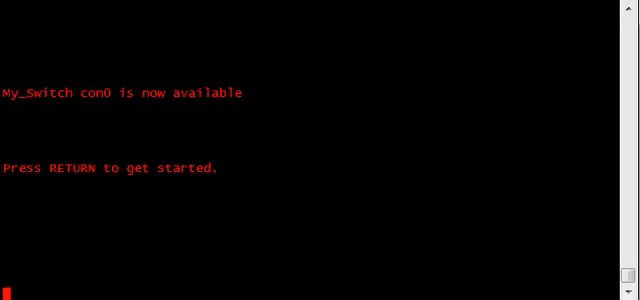
key("Return")
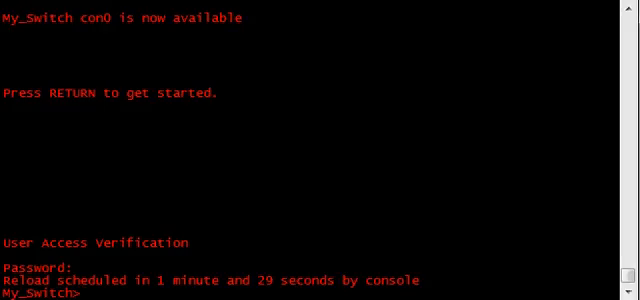
type("en")
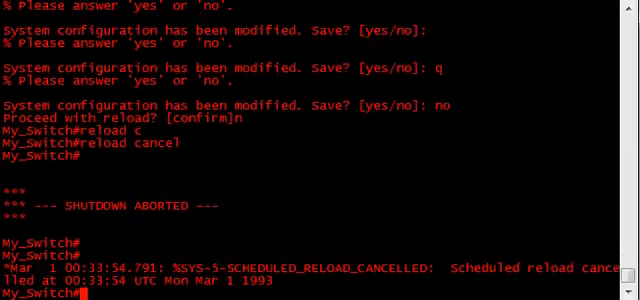
Cancel the pending reload and type wr mem to save the configuration.
scroll("down", 3)
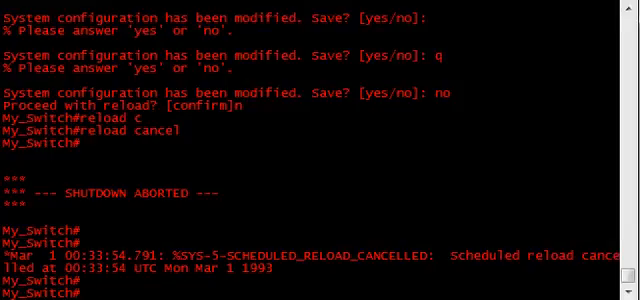
type("wr meme")
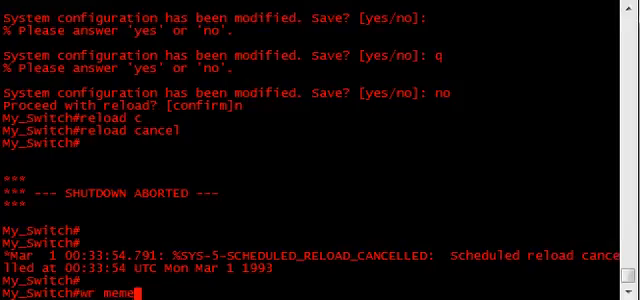